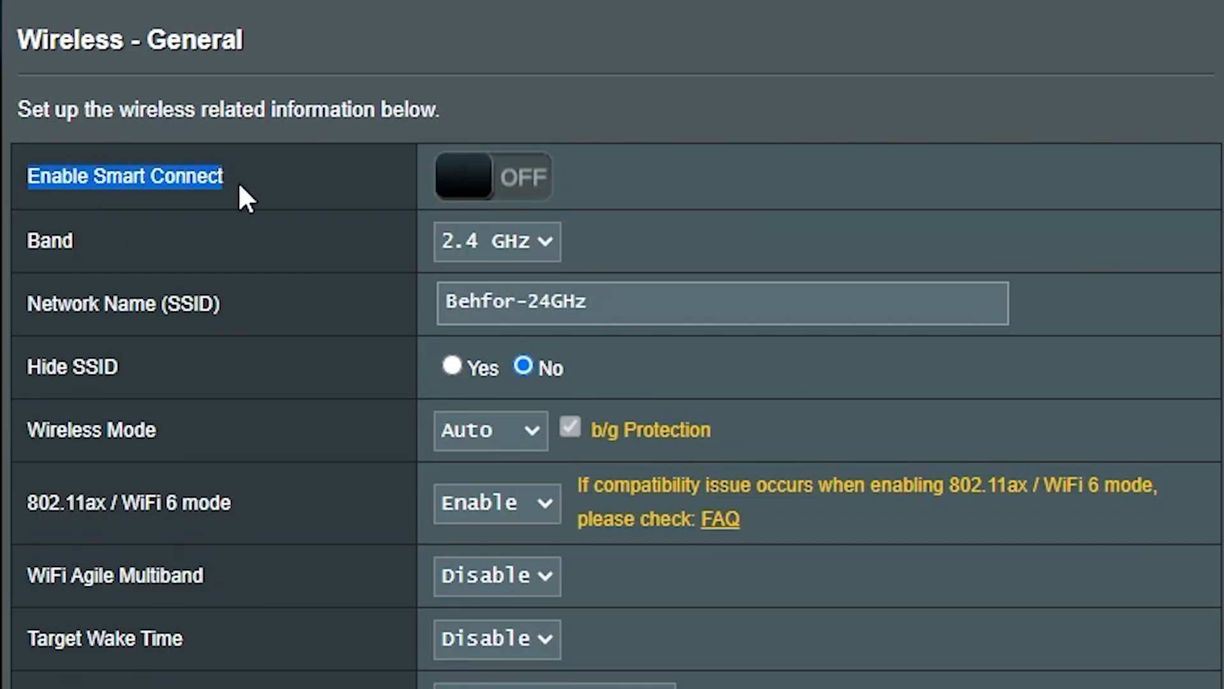
{"action": "mouse_move", "coordinate": [266, 197]}
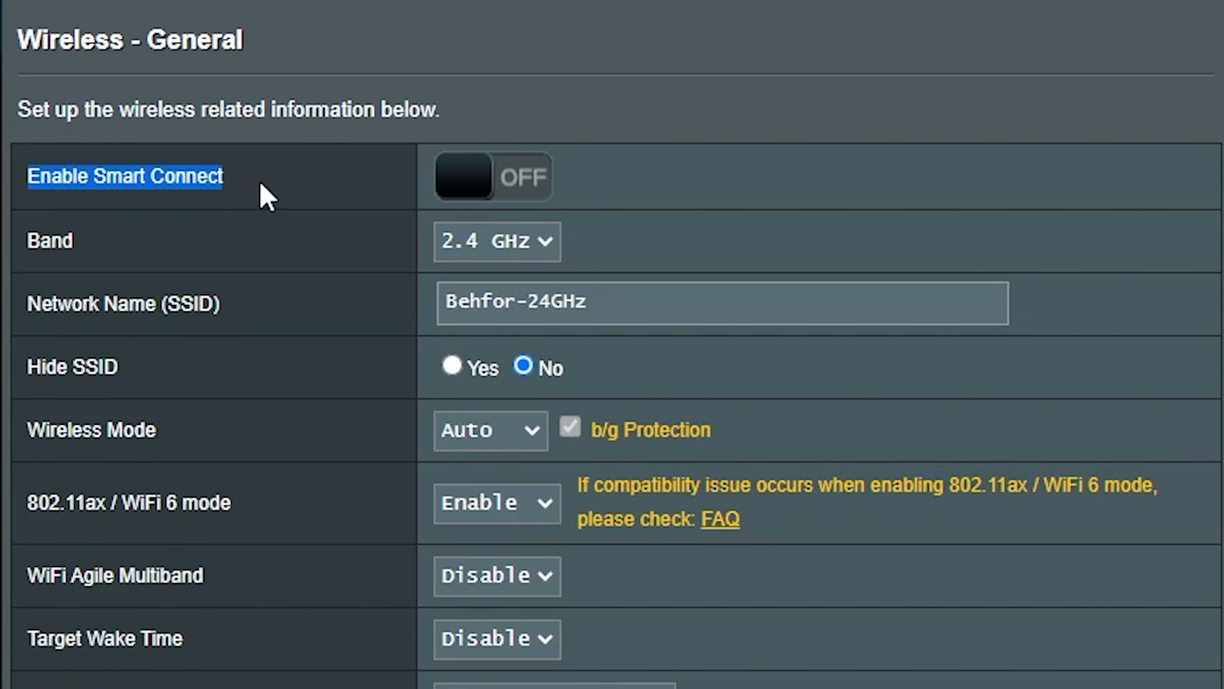
Step: Open the Windows 10 Wi-Fi flyout to see nearby networks, including Behfor-5GHz
{"action": "left_click", "coordinate": [493, 177]}
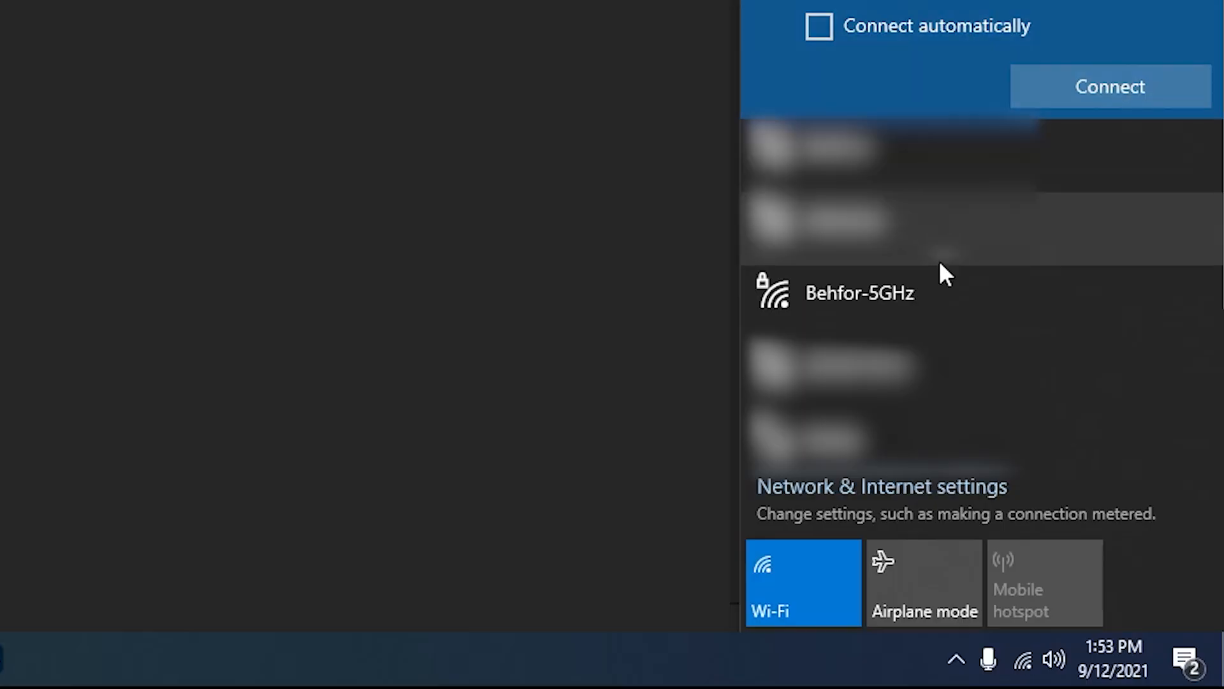
{"action": "left_click", "coordinate": [1107, 86]}
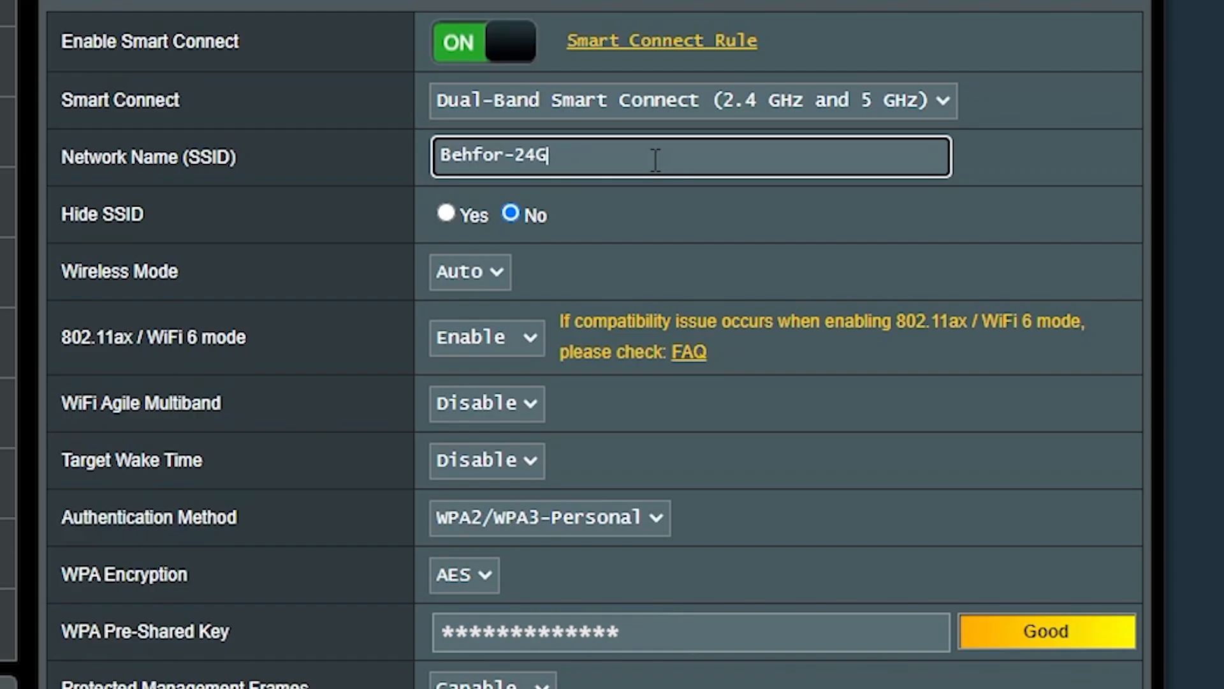
Step: Enter Behfor-WiFi as the shared network name (SSID)
{"action": "type", "text": "Behfor-WiFi"}
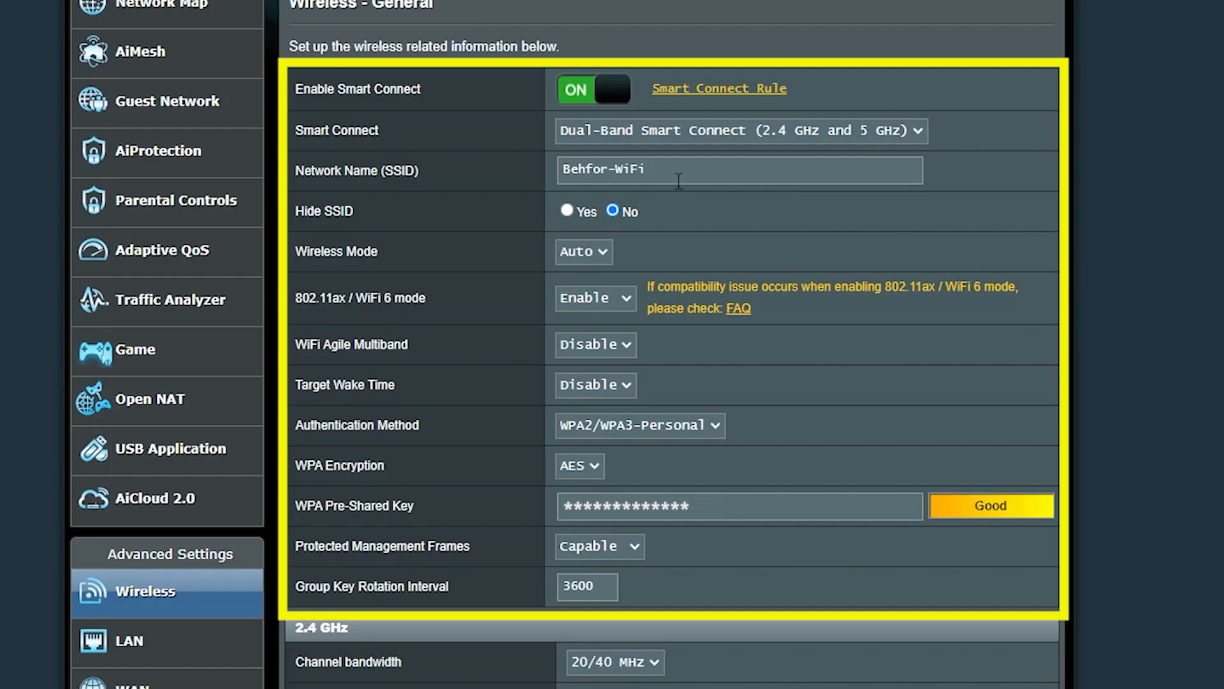
{"action": "scroll", "scroll_direction": "down", "scroll_amount": 3}
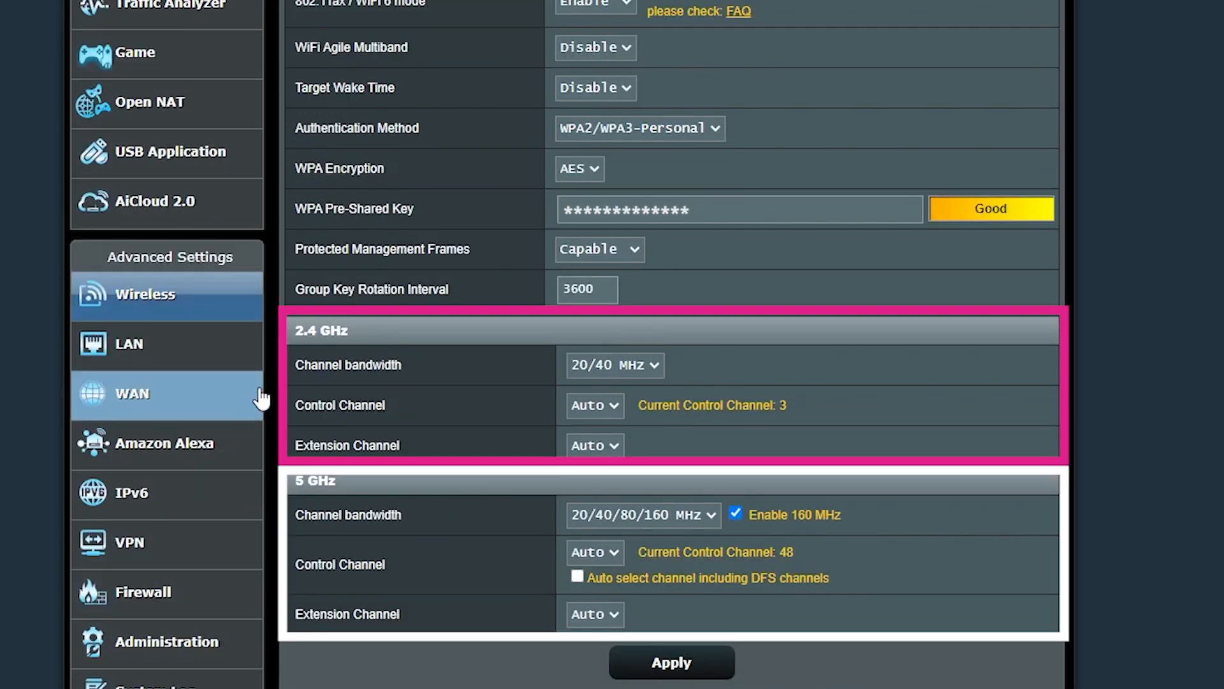
{"action": "mouse_move", "coordinate": [1172, 480]}
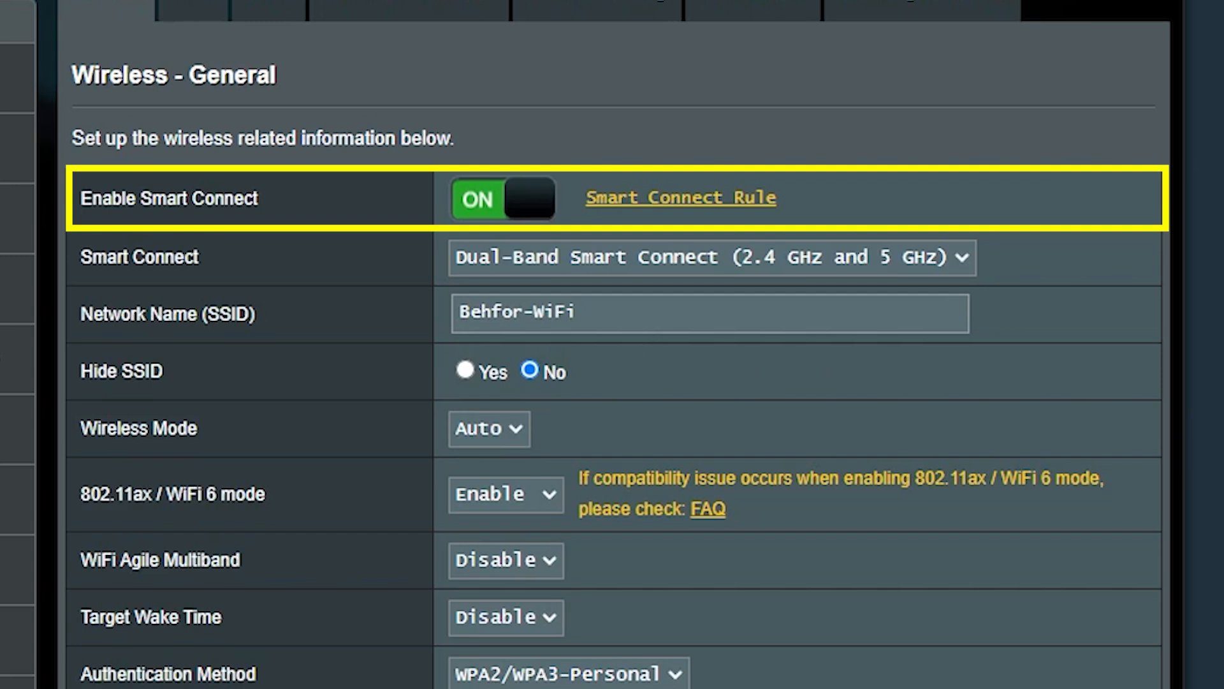
Step: Reveal the WPA pre-shared key in plain text, then point to the Smart Connect Rule link
{"action": "left_click", "coordinate": [503, 199]}
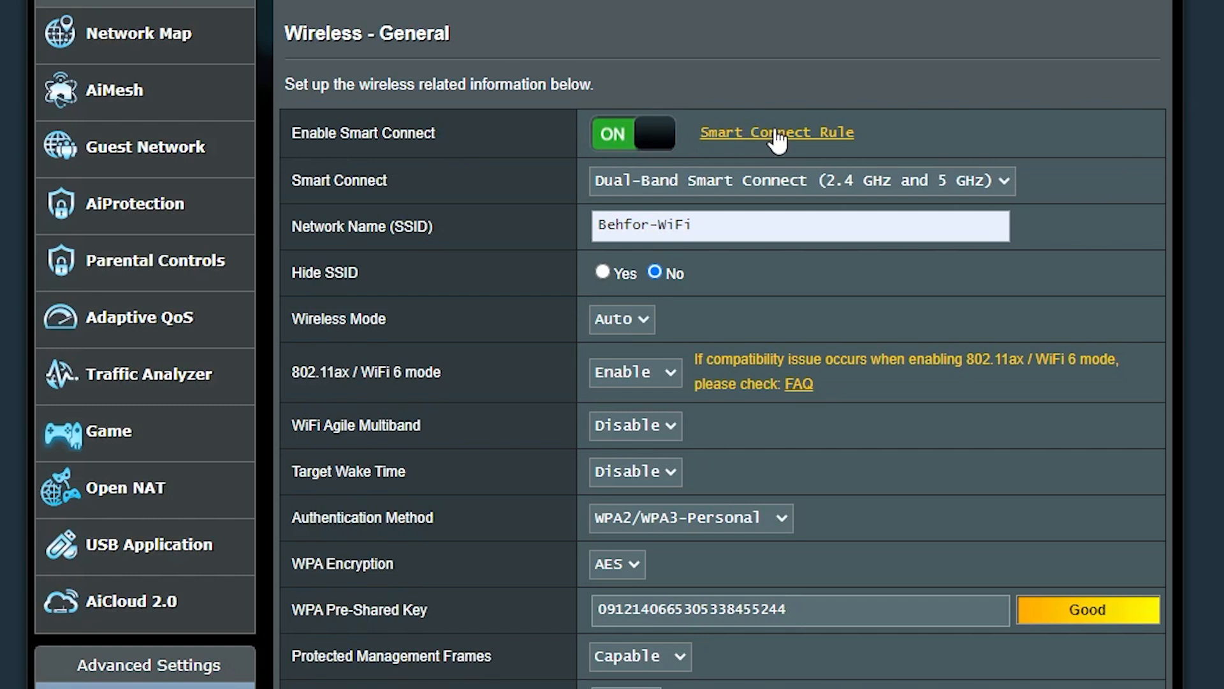
{"action": "left_click", "coordinate": [777, 133]}
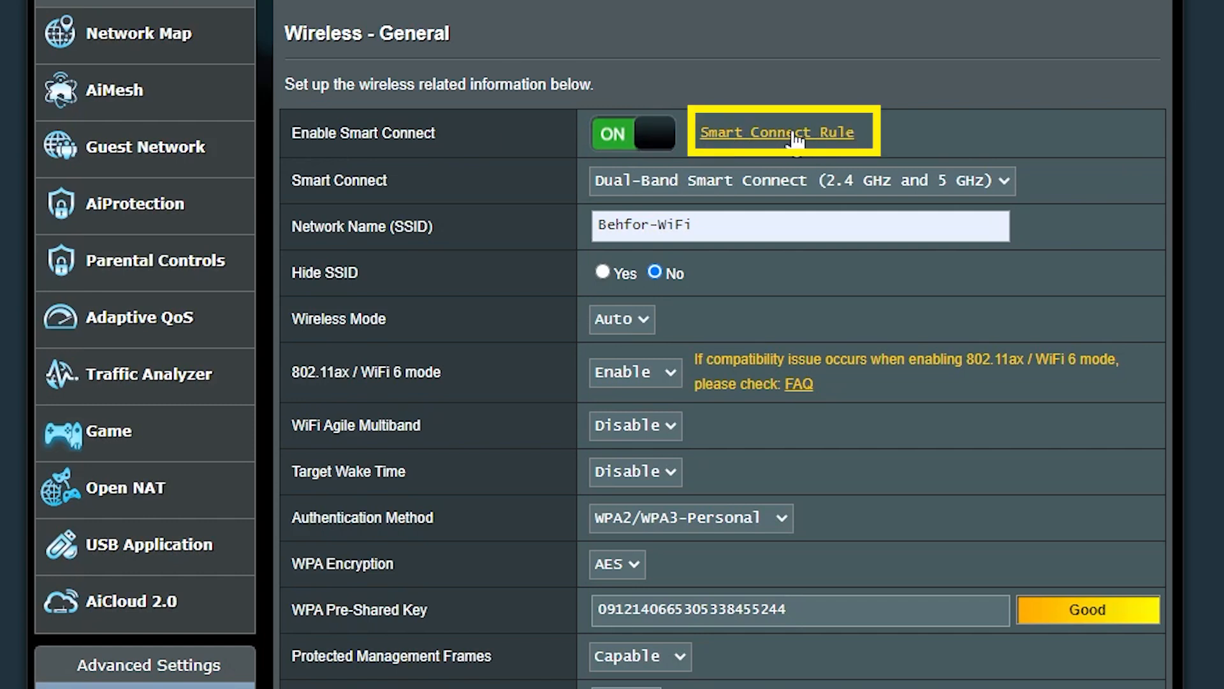
Step: Open Smart Connect Rule and scroll down to the Steering Trigger Condition section
{"action": "left_click", "coordinate": [780, 133]}
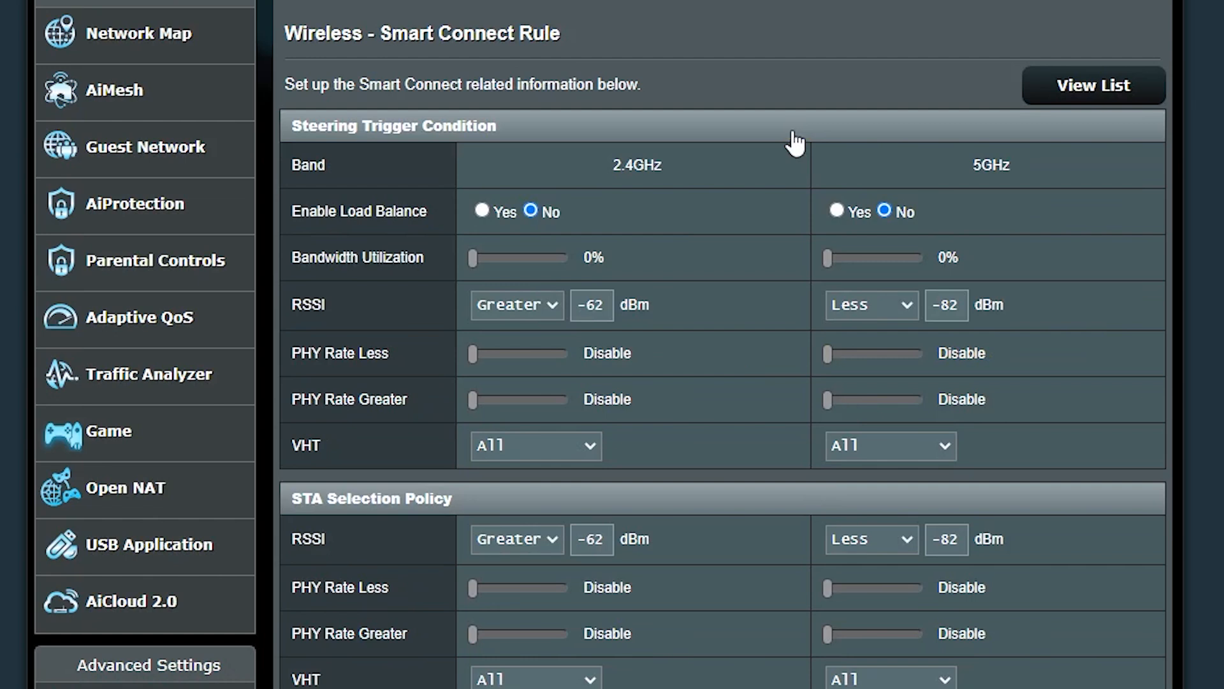
{"action": "scroll", "scroll_direction": "down", "scroll_amount": 3}
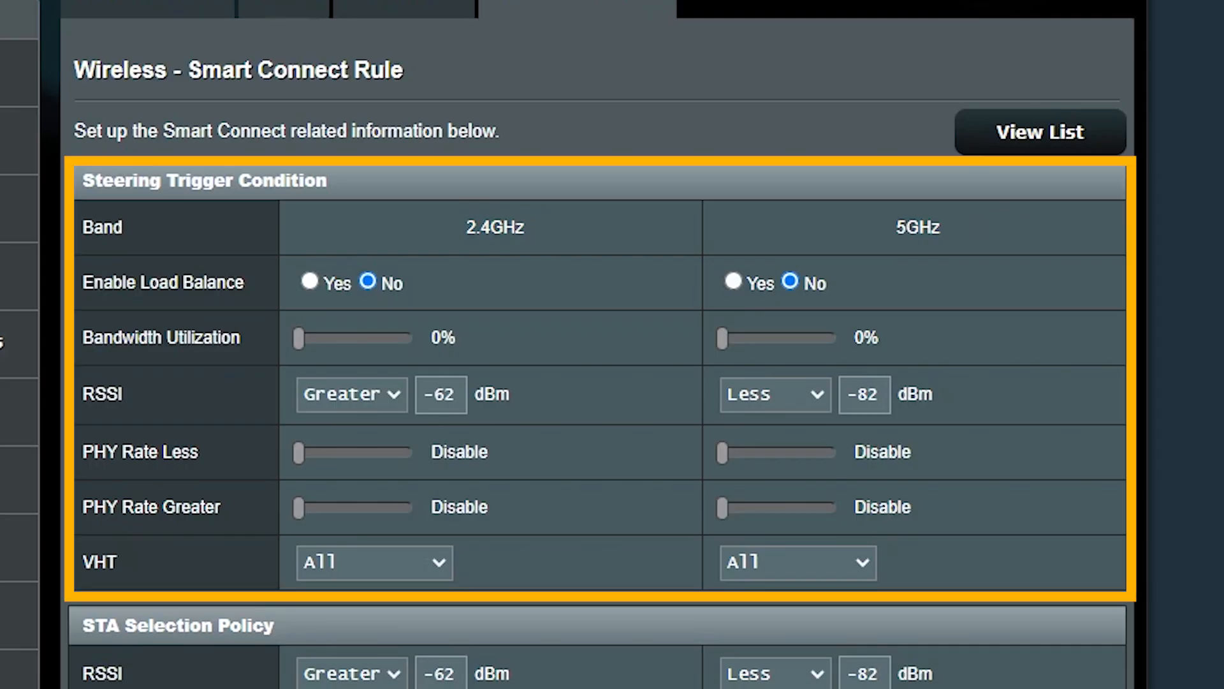
{"action": "mouse_move", "coordinate": [693, 394]}
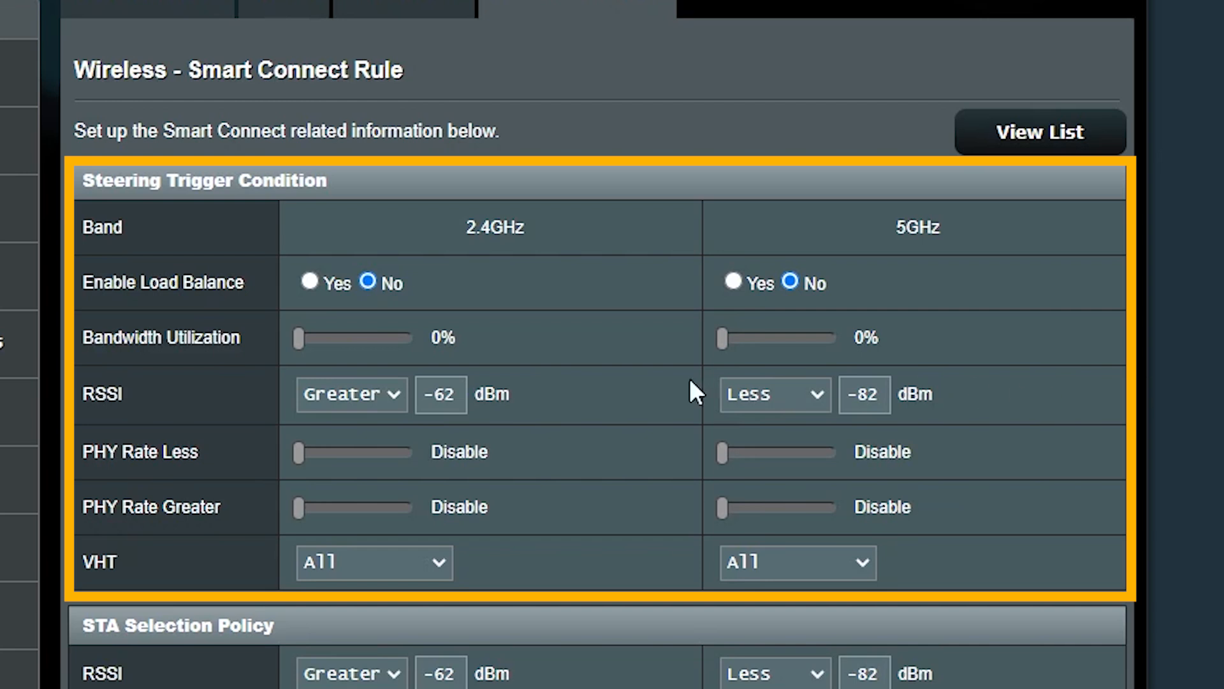
{"action": "mouse_move", "coordinate": [607, 392]}
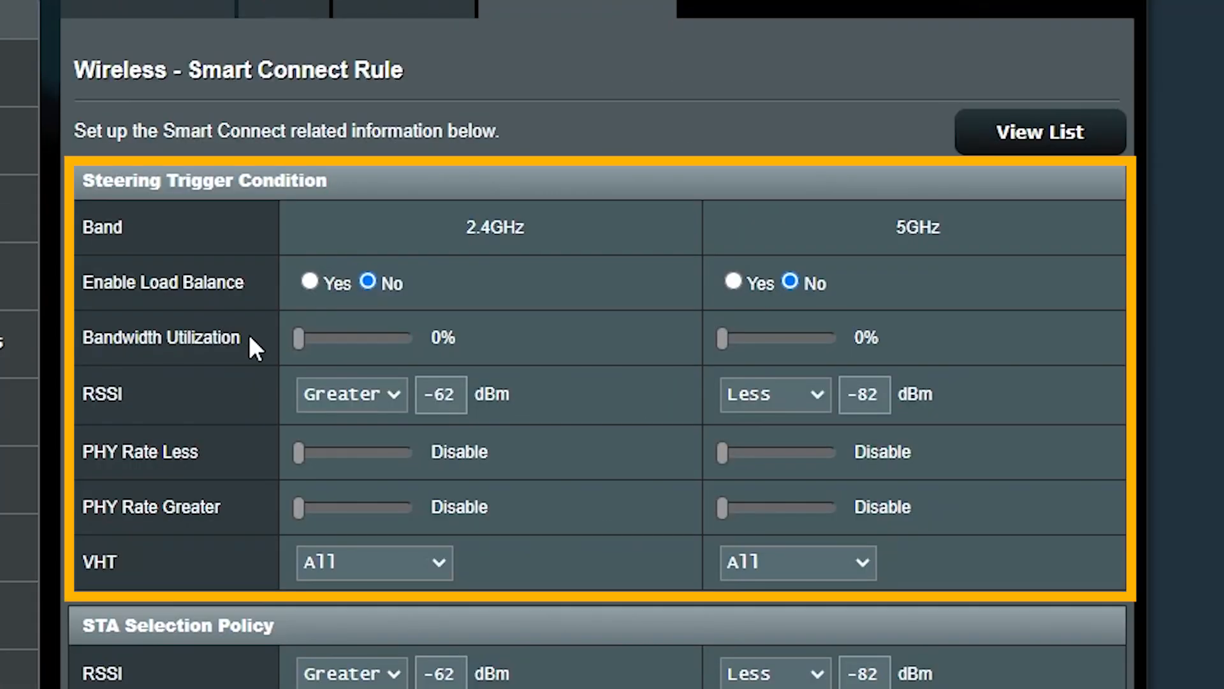
{"action": "left_click_drag", "start_coordinate": [297, 337], "coordinate": [309, 337]}
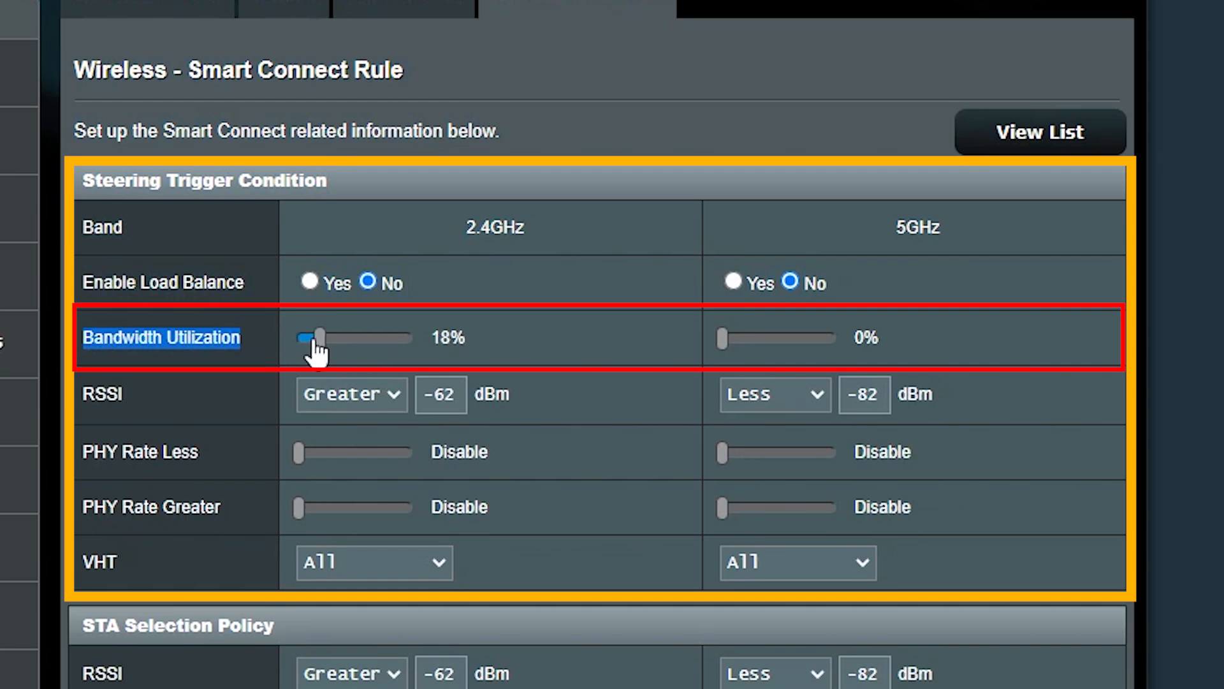
{"action": "left_click_drag", "start_coordinate": [309, 337], "coordinate": [355, 337]}
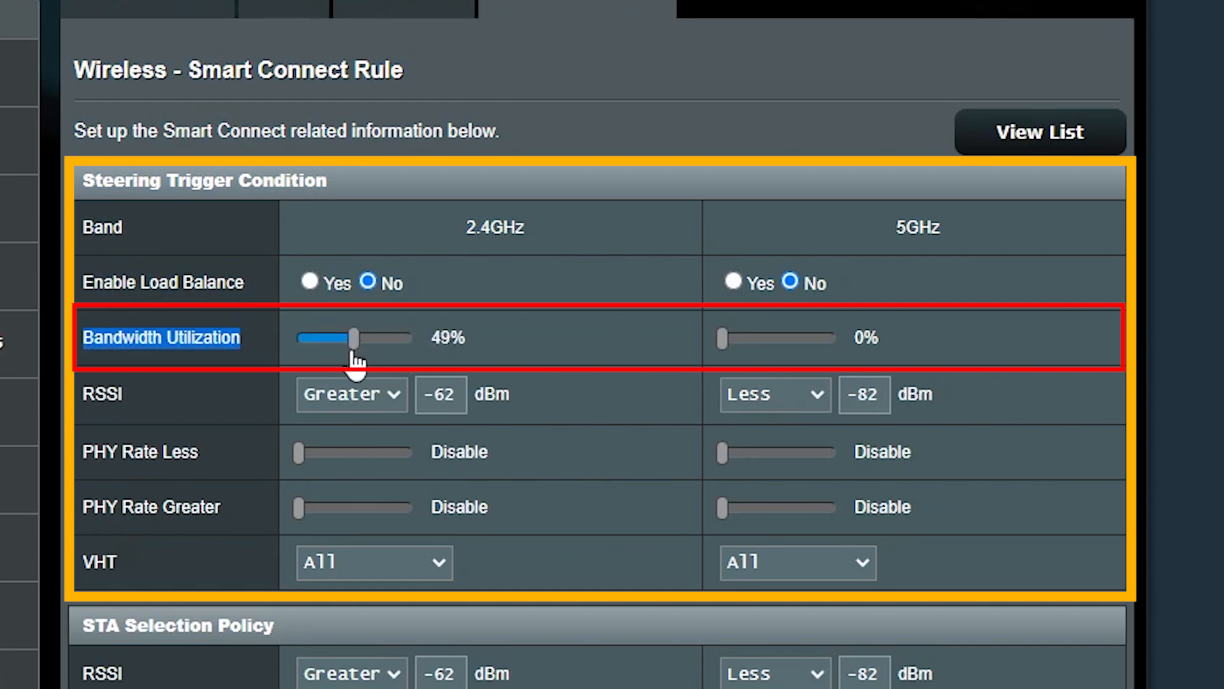
{"action": "left_click_drag", "start_coordinate": [354, 338], "coordinate": [296, 338]}
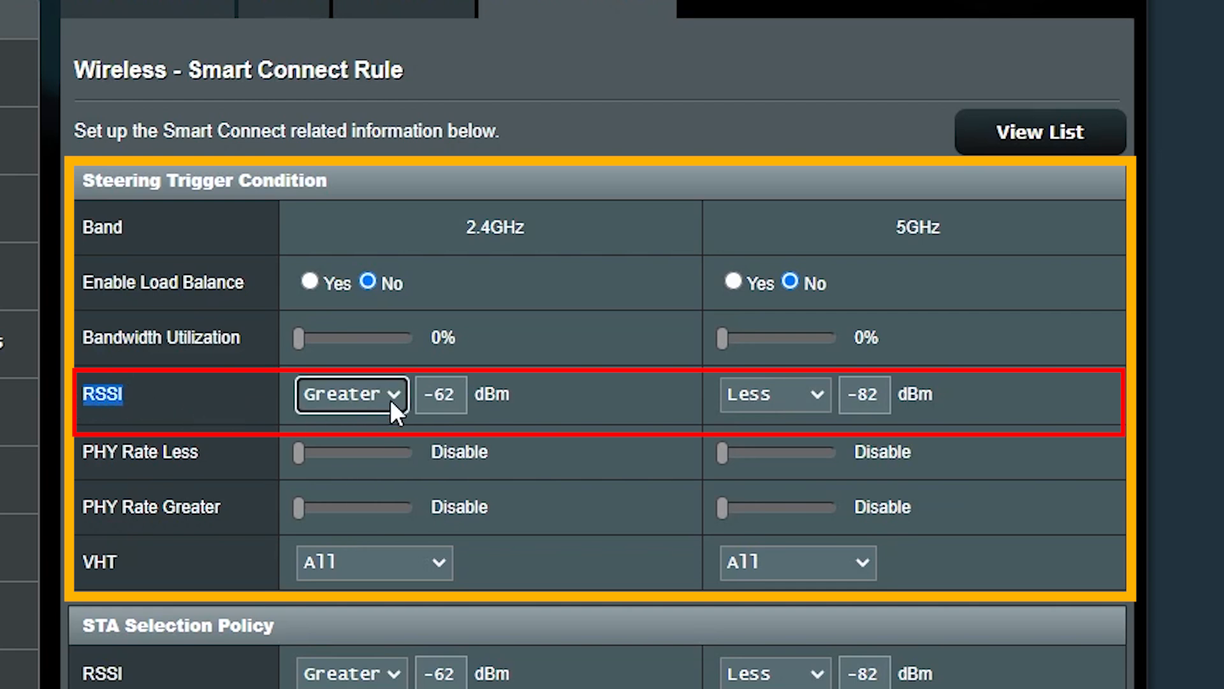
{"action": "left_click", "coordinate": [440, 394]}
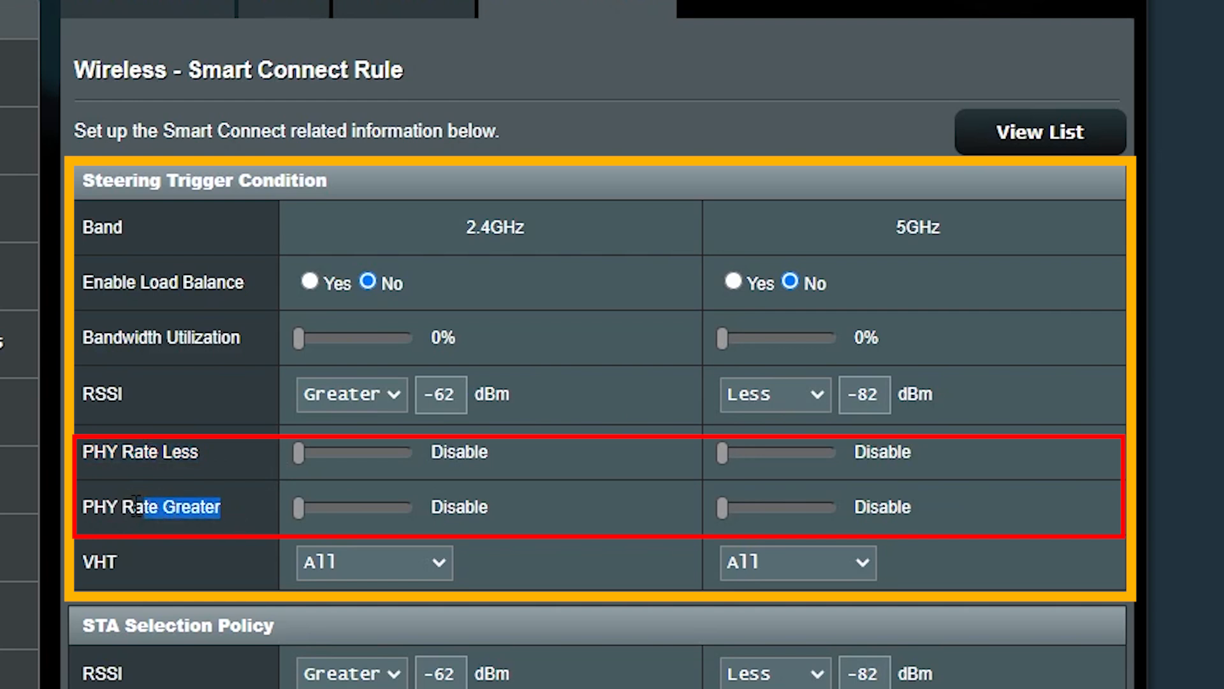
{"action": "left_click_drag", "start_coordinate": [298, 452], "coordinate": [351, 452]}
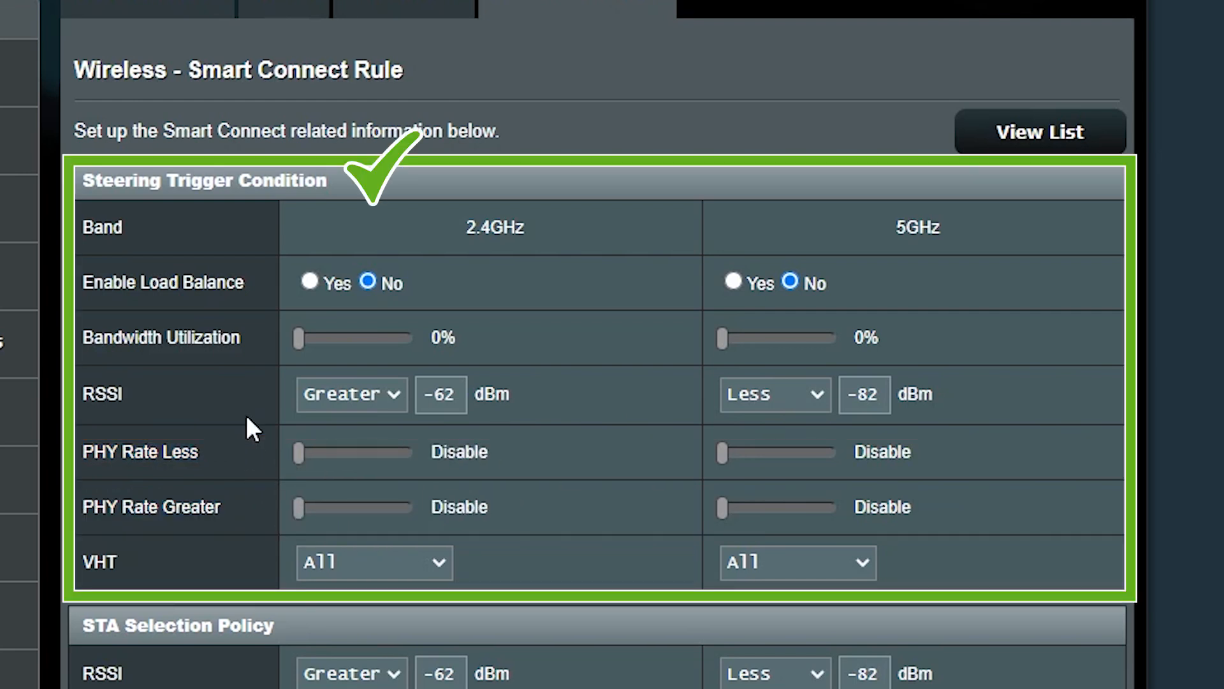
{"action": "mouse_move", "coordinate": [228, 574]}
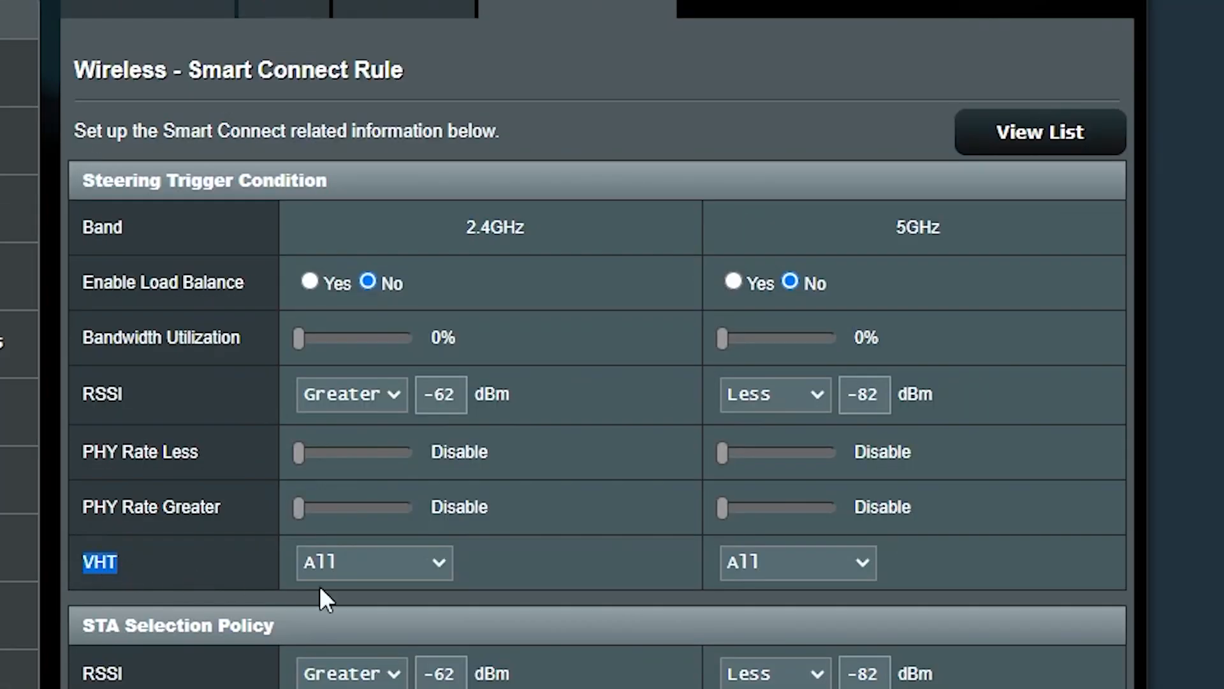
{"action": "left_click", "coordinate": [373, 562]}
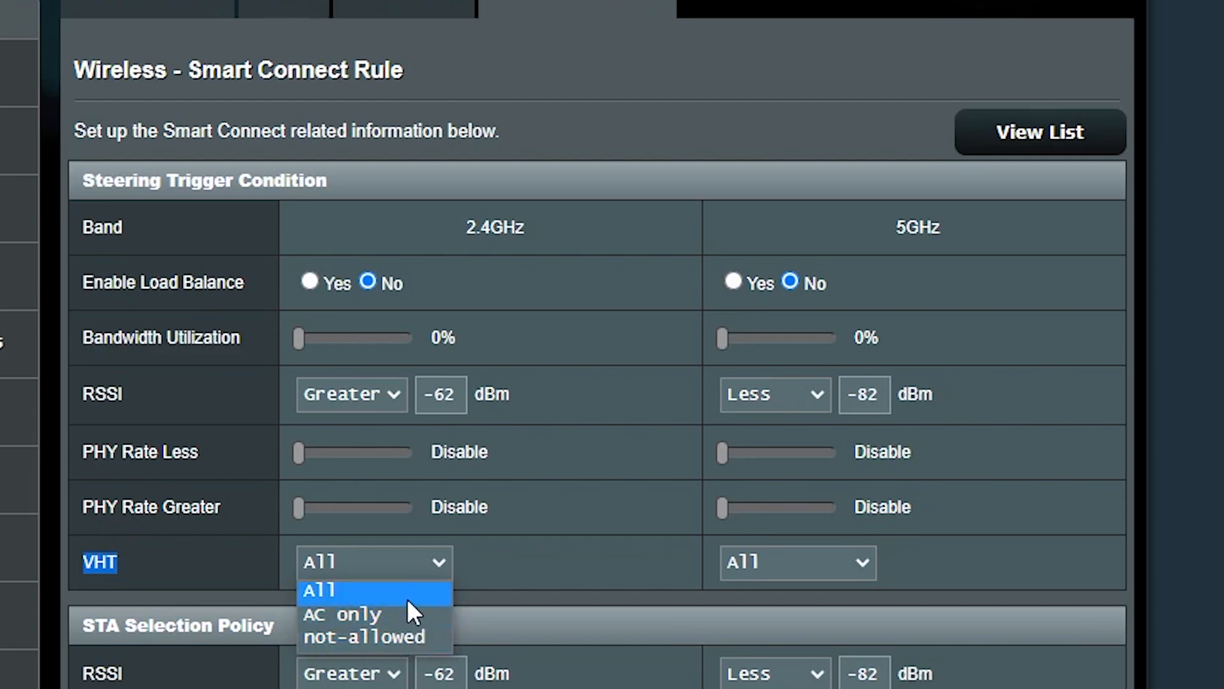
{"action": "left_click", "coordinate": [328, 590]}
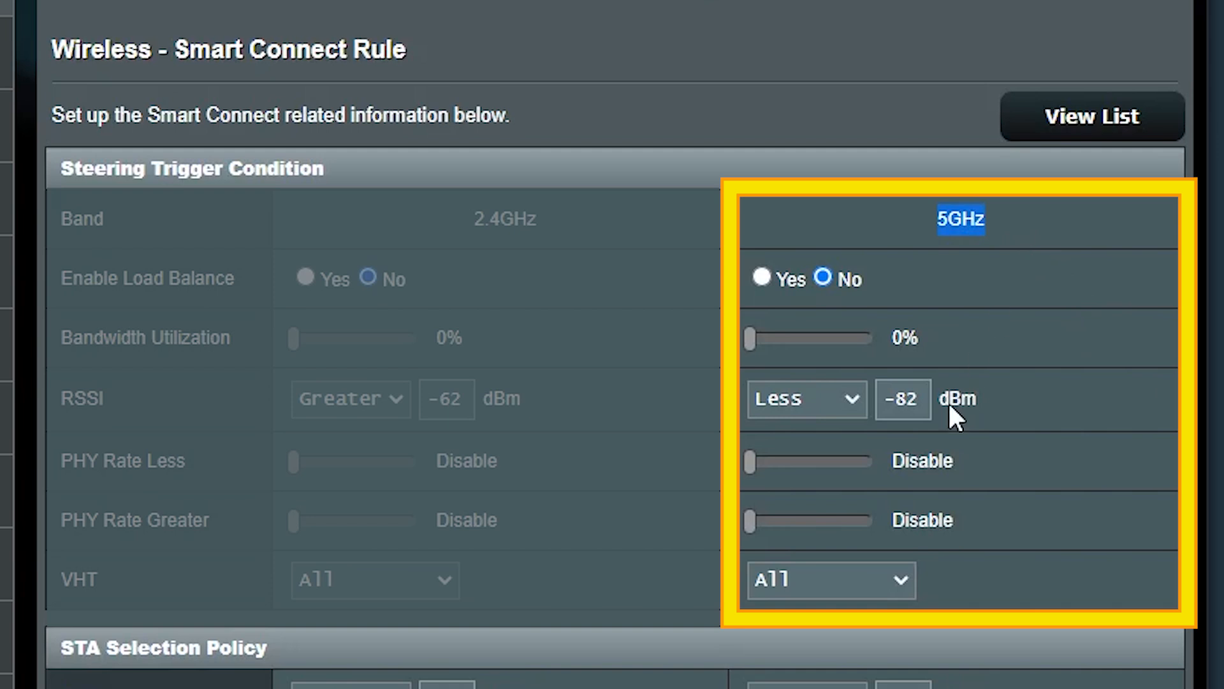
Step: Change the 5GHz steering trigger RSSI from -82 to -70 dBm
{"action": "type", "text": "-70"}
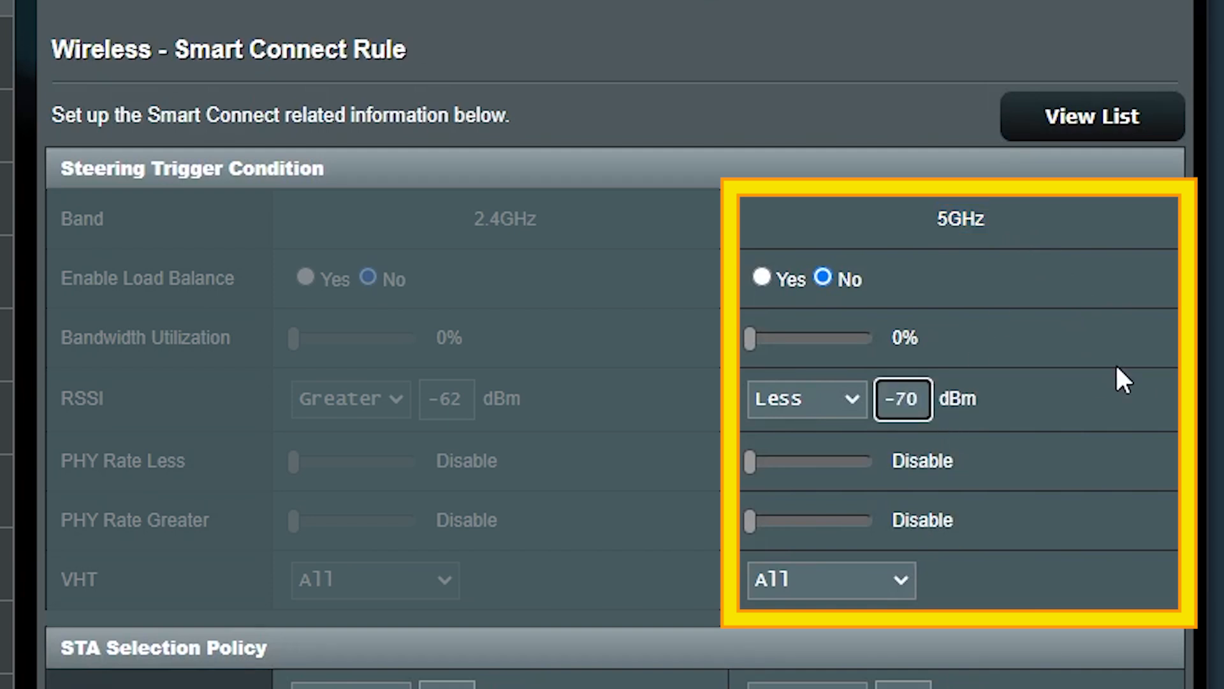
{"action": "left_click", "coordinate": [901, 399]}
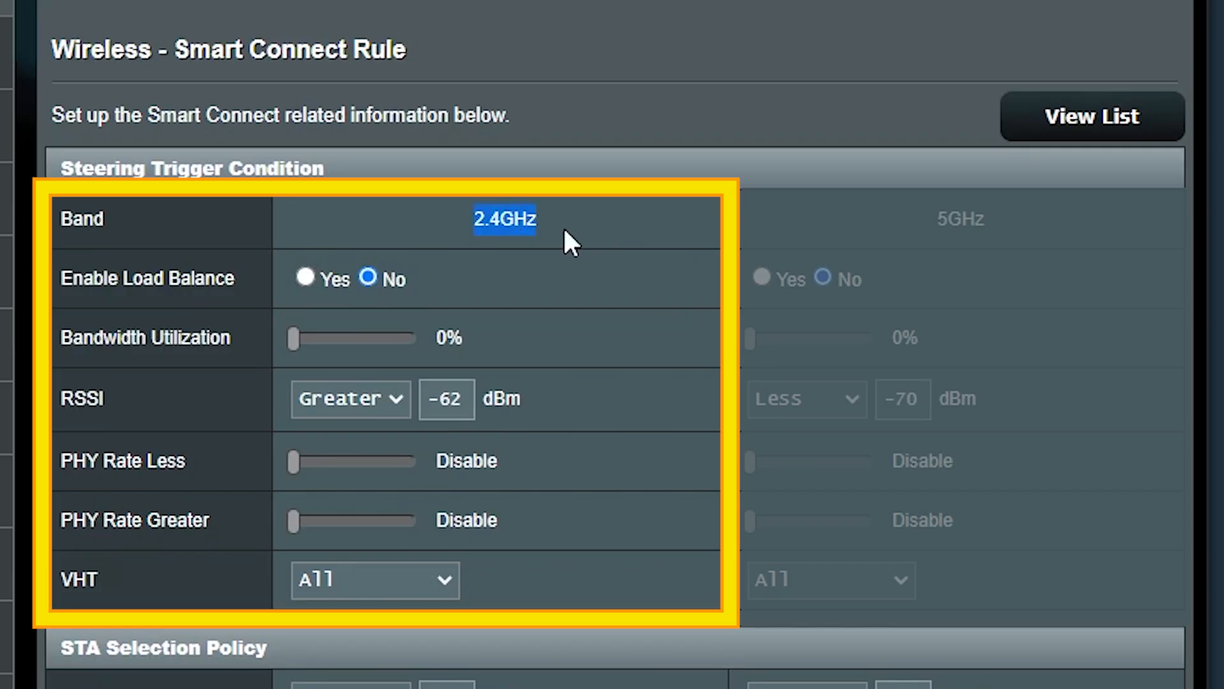
Step: Change the 2.4GHz steering trigger RSSI from -62 to -55 dBm
{"action": "type", "text": "-55"}
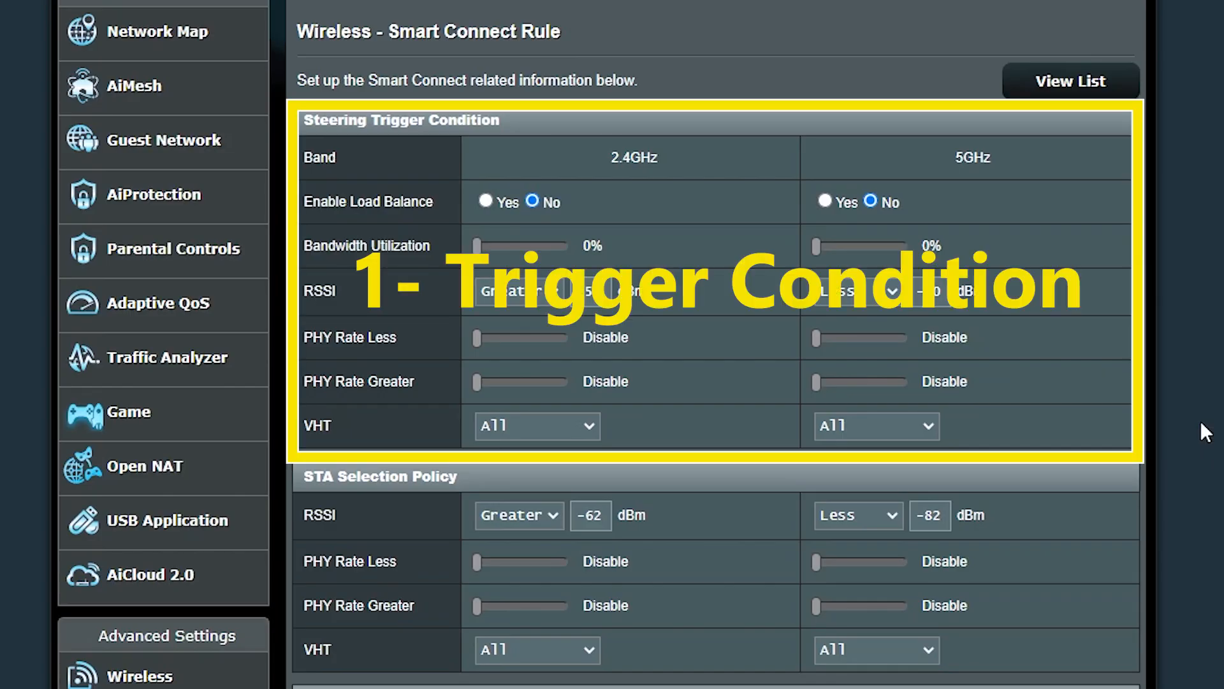
Step: Scroll down to confirm STA Selection Policy RSSI now reads greater than -55 and less than -70
{"action": "scroll", "scroll_direction": "down", "scroll_amount": 3}
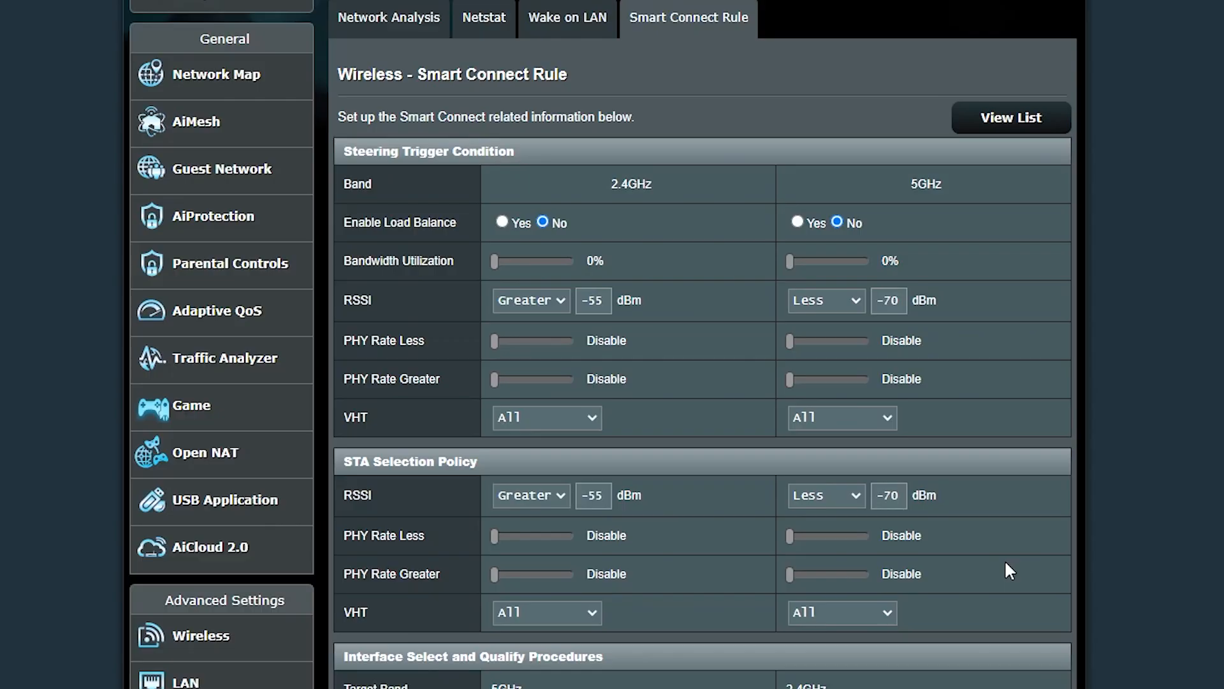
Step: Scroll down to Interface Select and Qualify Procedures, showing 5GHz and 2.4GHz target bands
{"action": "scroll", "scroll_direction": "down", "scroll_amount": 3}
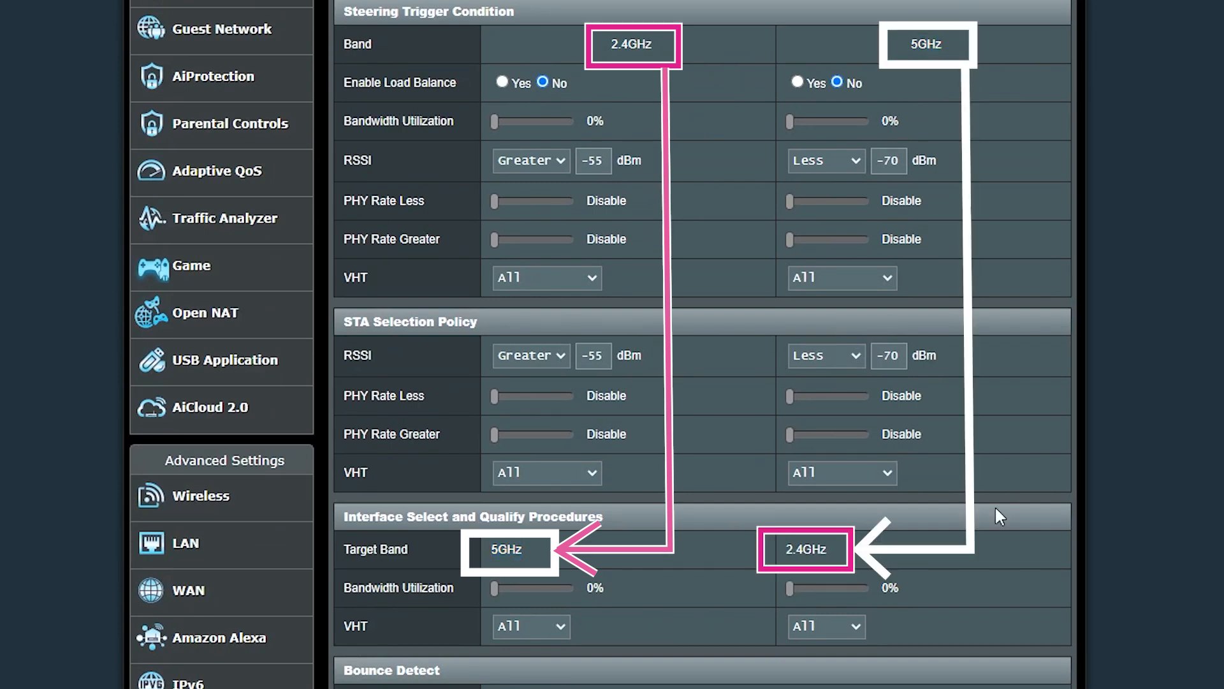
{"action": "mouse_move", "coordinate": [883, 550]}
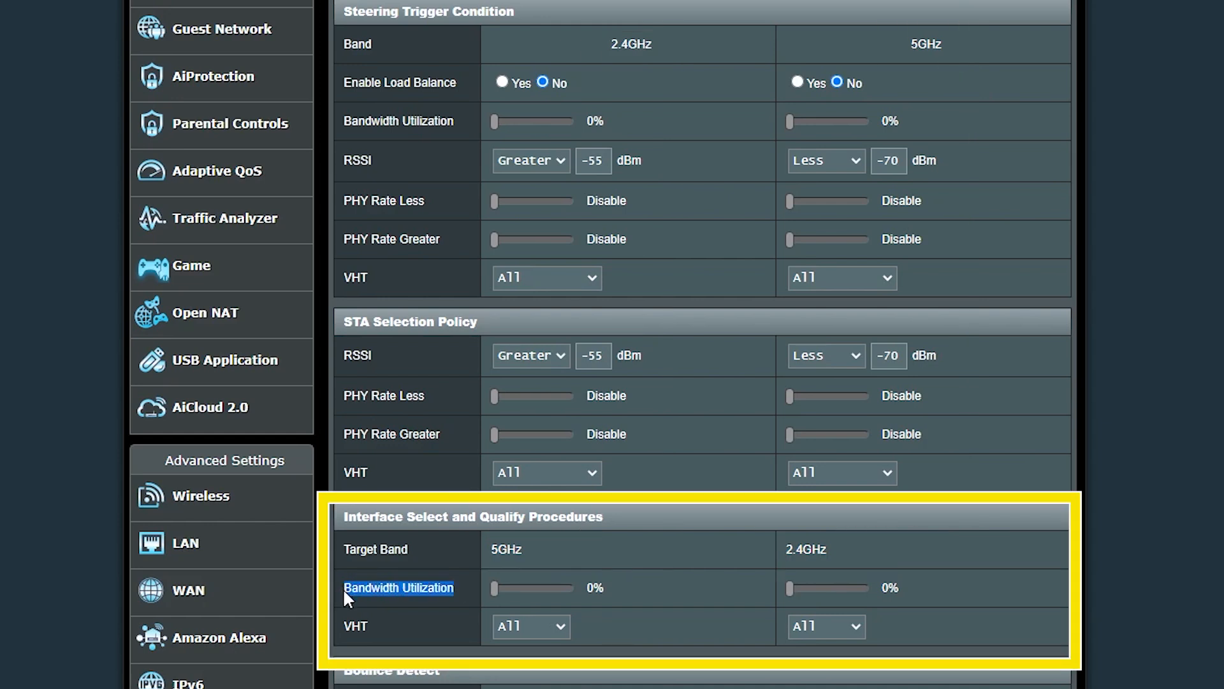
Step: Drag the 5GHz and 2.4GHz Bandwidth Utilization sliders to 100%
{"action": "left_click_drag", "start_coordinate": [494, 588], "coordinate": [504, 588]}
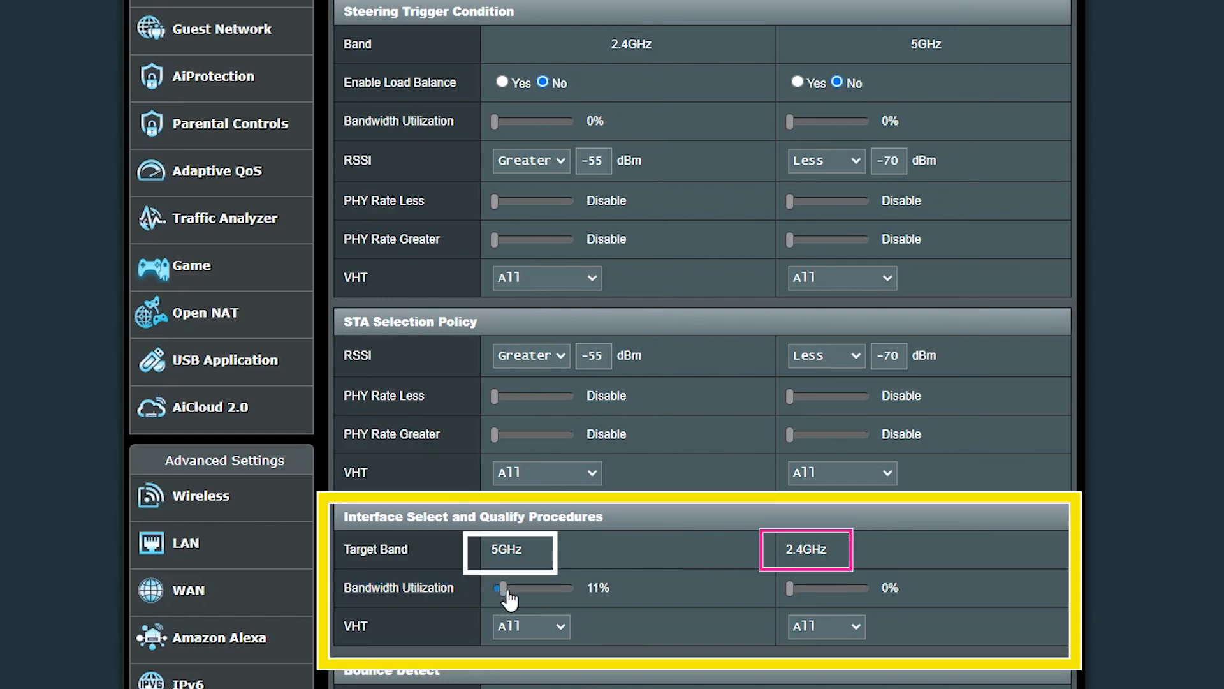
{"action": "left_click_drag", "start_coordinate": [506, 588], "coordinate": [574, 588]}
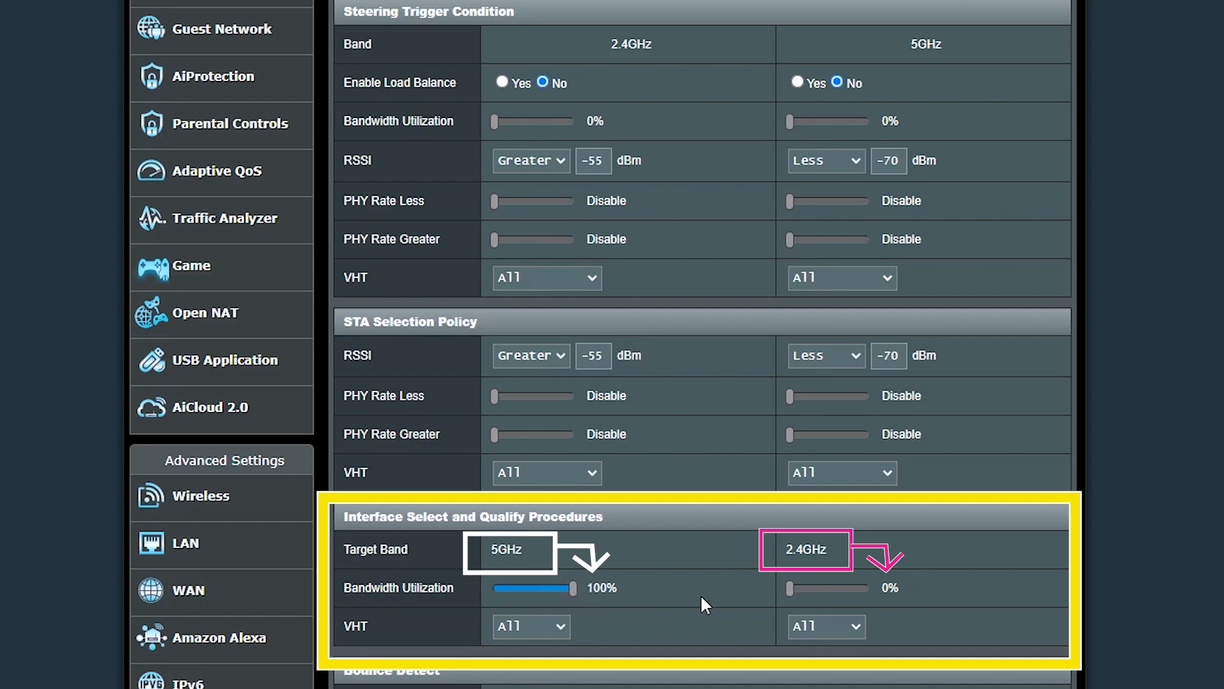
{"action": "left_click_drag", "start_coordinate": [792, 588], "coordinate": [843, 588]}
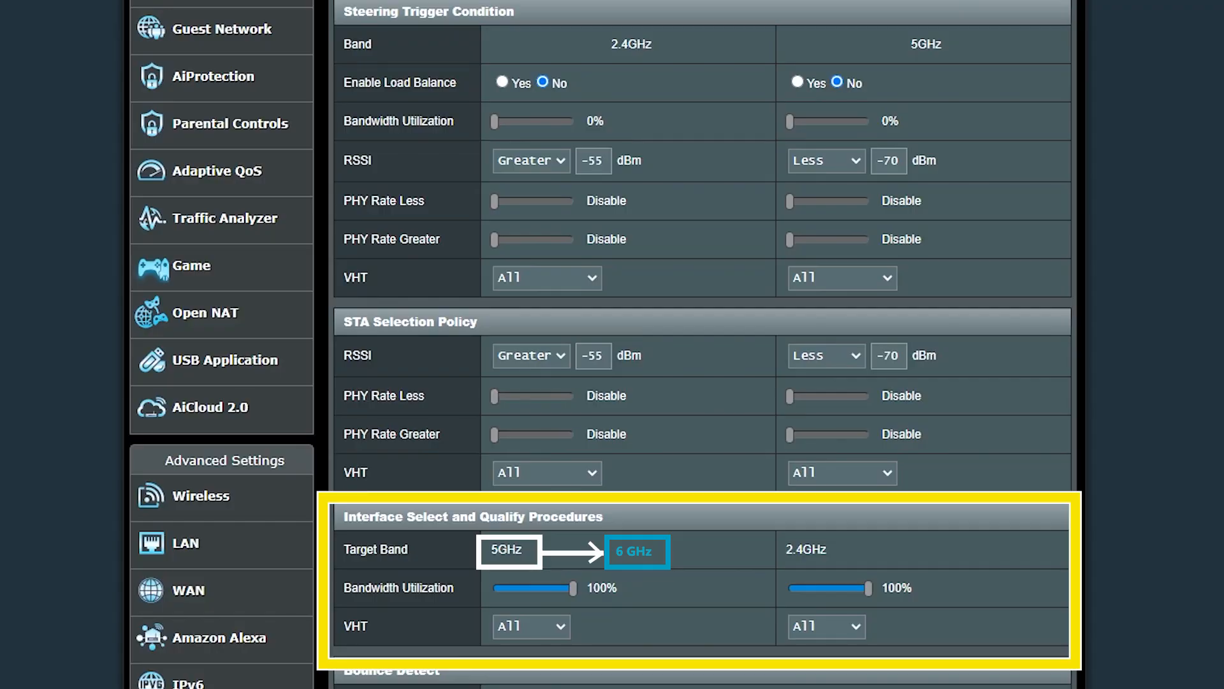
Step: Scroll to Bounce Detect (60 s window, 2 counts, 180 s dwell) and select the Dwell Time row
{"action": "scroll", "scroll_direction": "down", "scroll_amount": 3}
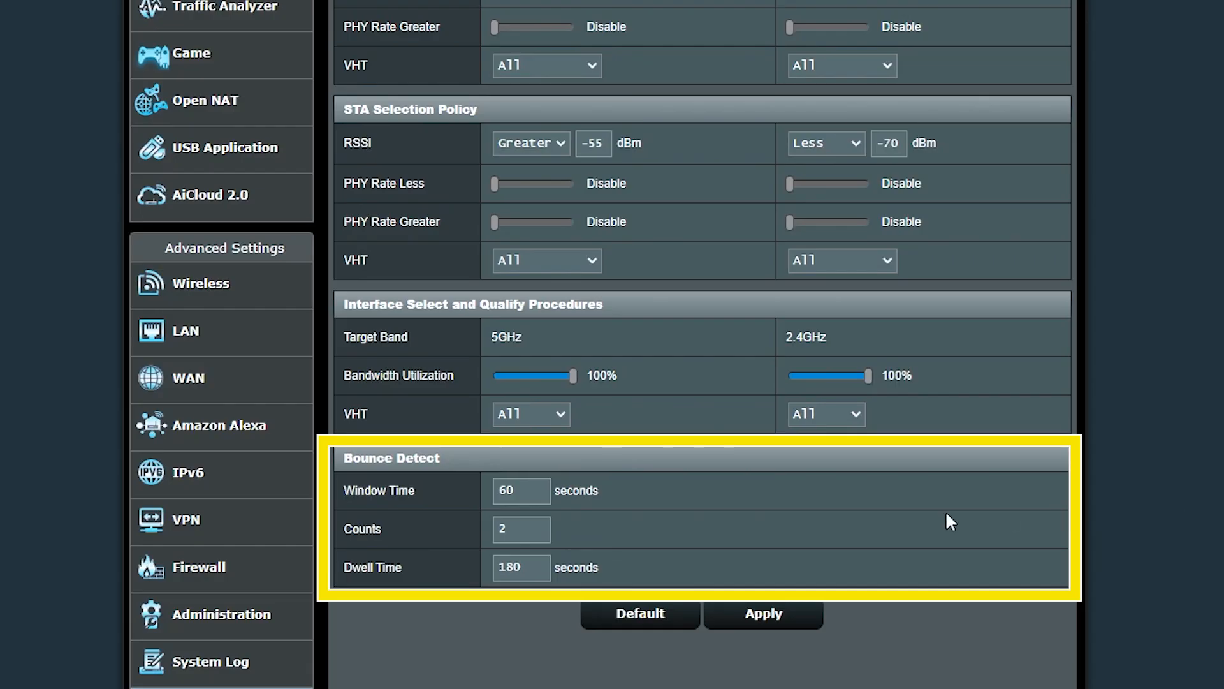
{"action": "mouse_move", "coordinate": [613, 569]}
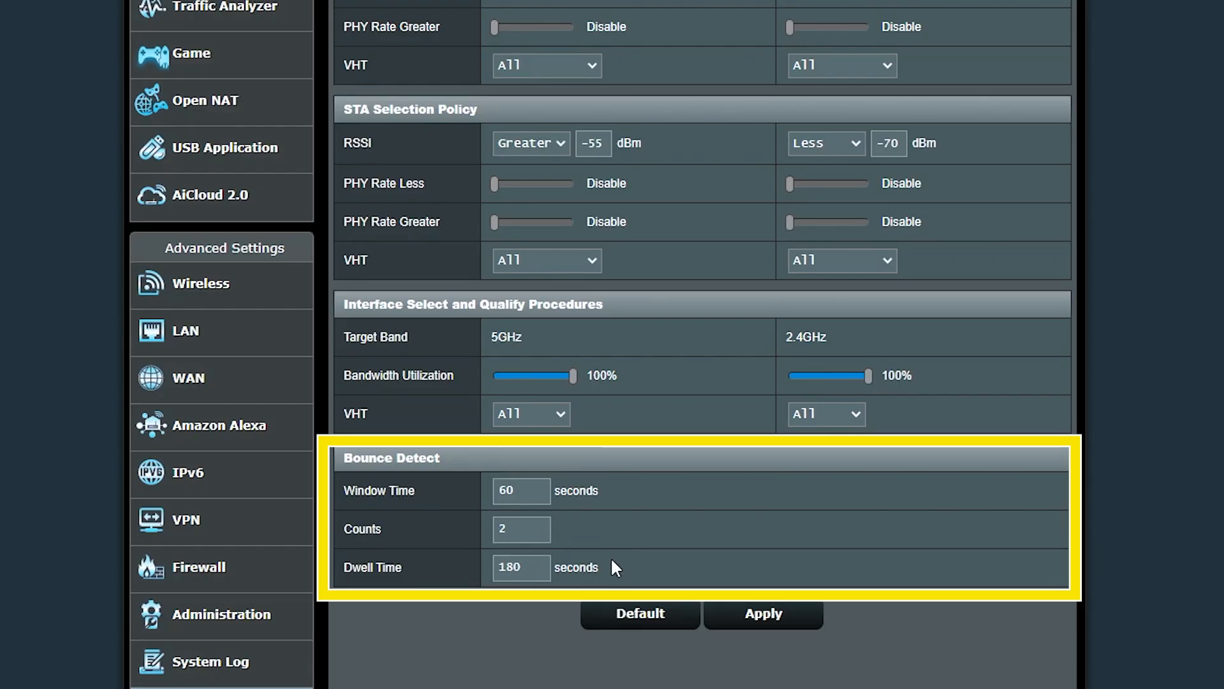
{"action": "mouse_move", "coordinate": [578, 553]}
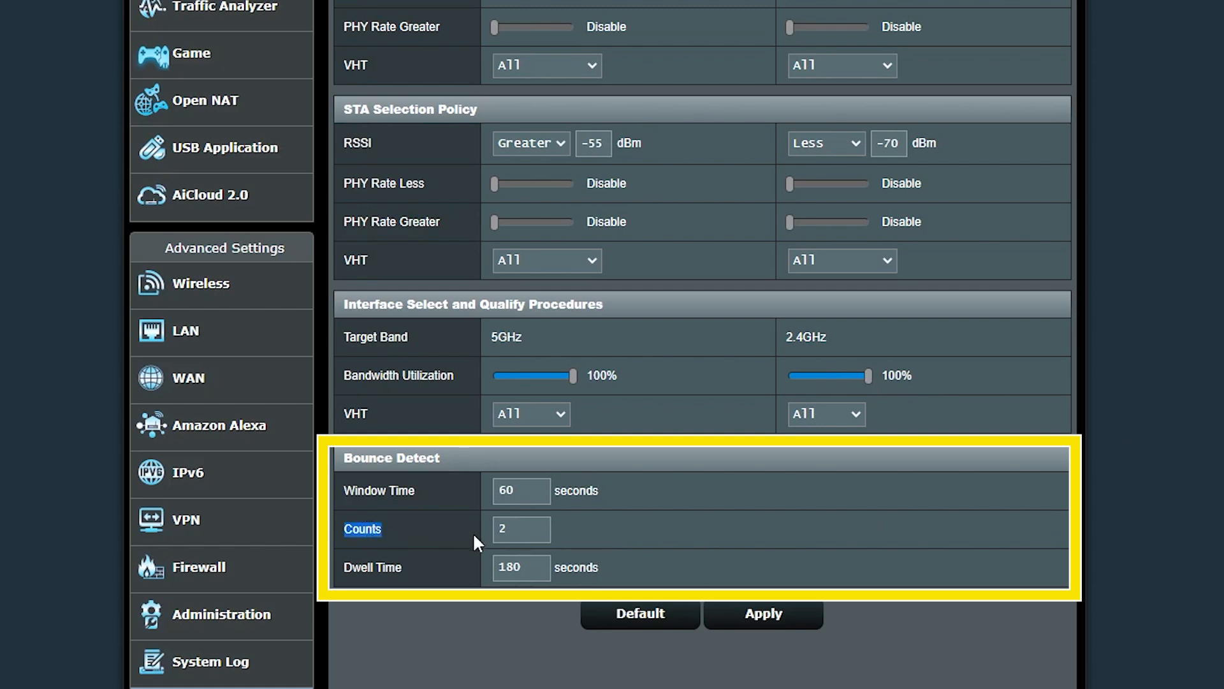
{"action": "left_click", "coordinate": [520, 530]}
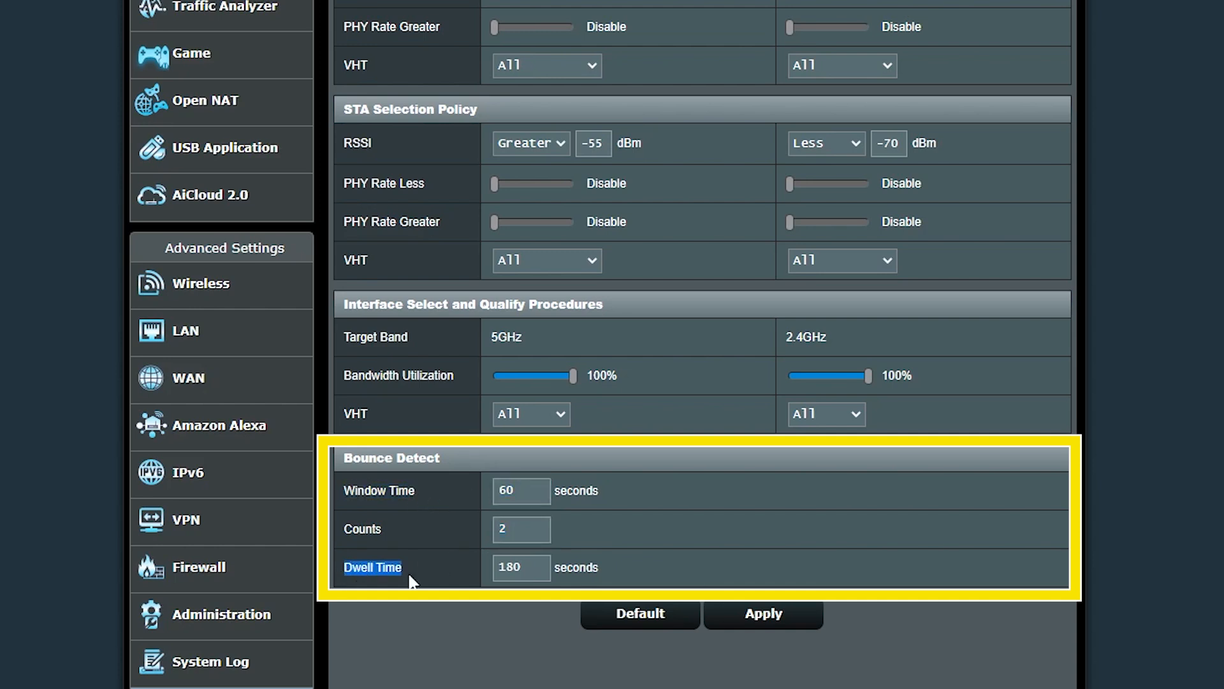
{"action": "mouse_move", "coordinate": [686, 575]}
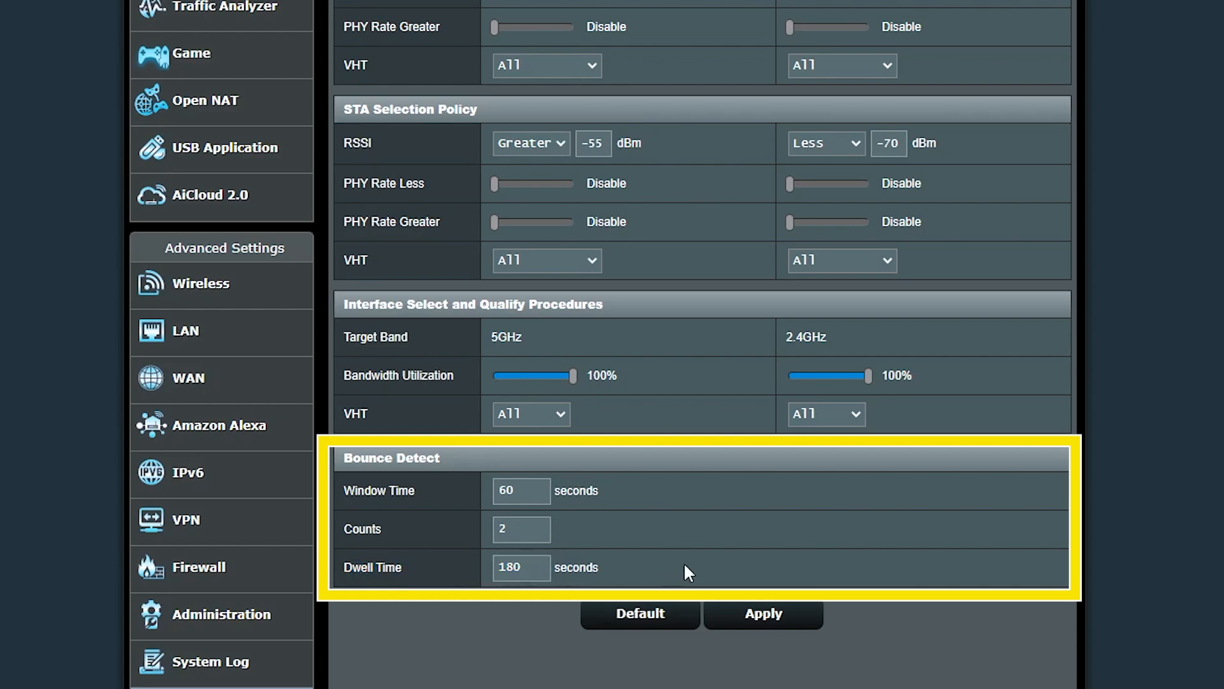